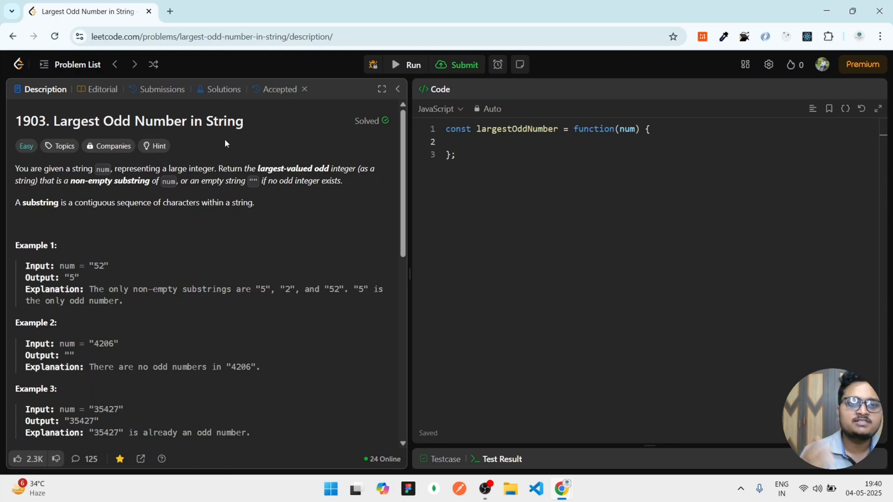
{"action": "mouse_move", "coordinate": [131, 223]}
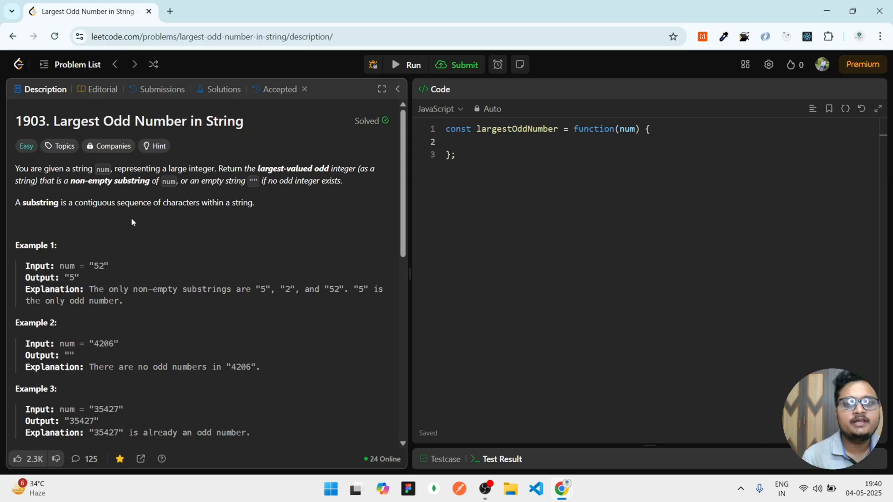
Step: Add a scratch comment of example digits (4 2 0 6, then 35427) below the template
{"action": "scroll", "scroll_direction": "down", "scroll_amount": 3}
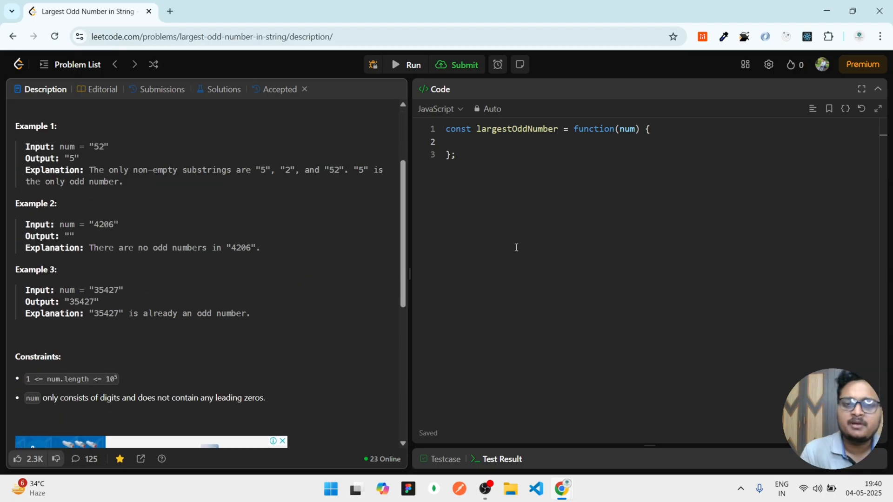
{"action": "type", "text": "// 4 2 0m"}
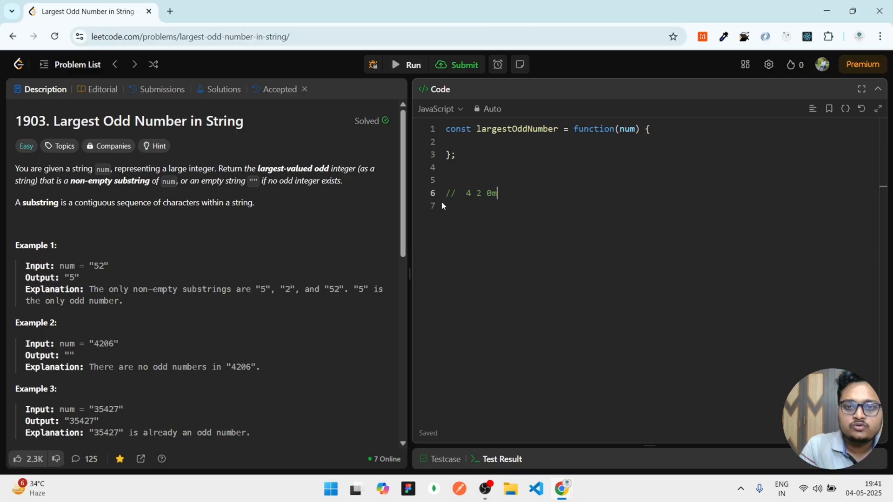
{"action": "type", "text": "6"}
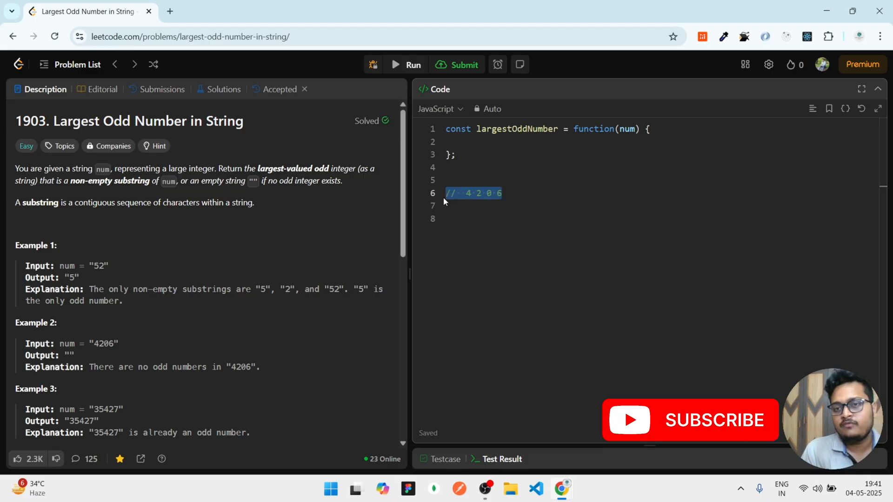
{"action": "scroll", "scroll_direction": "down", "scroll_amount": 3}
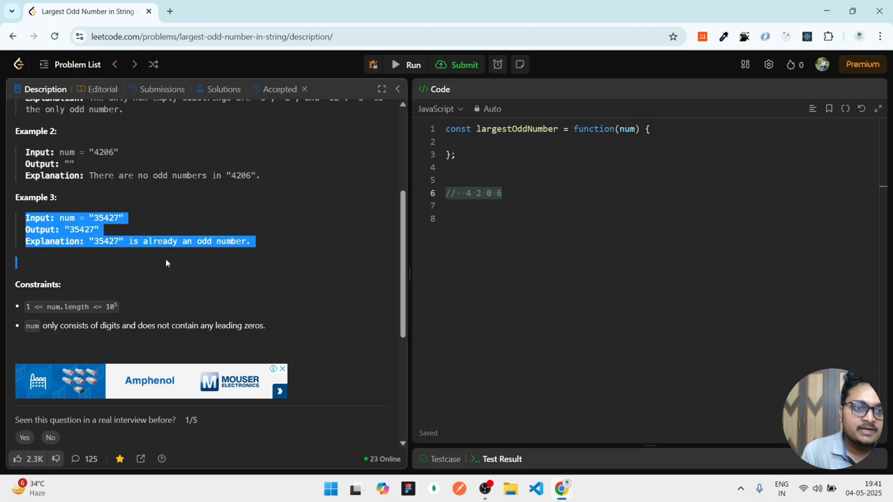
{"action": "left_click", "coordinate": [502, 193]}
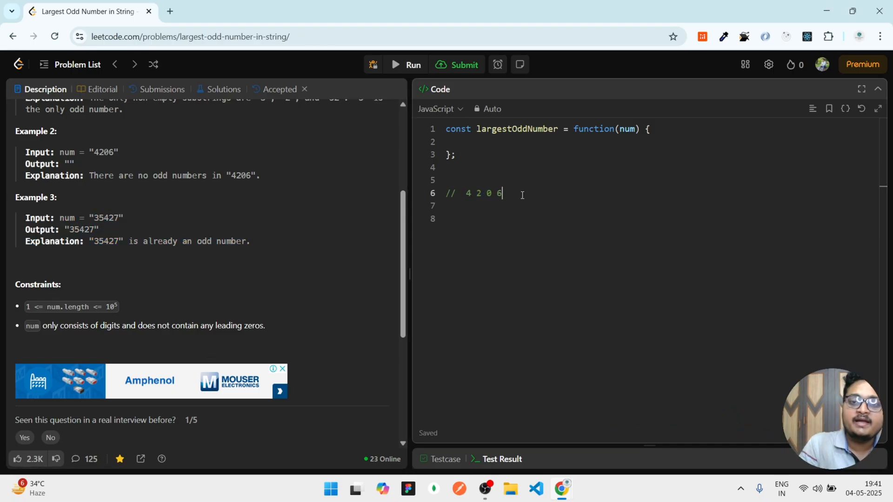
{"action": "type", "text": "35427"}
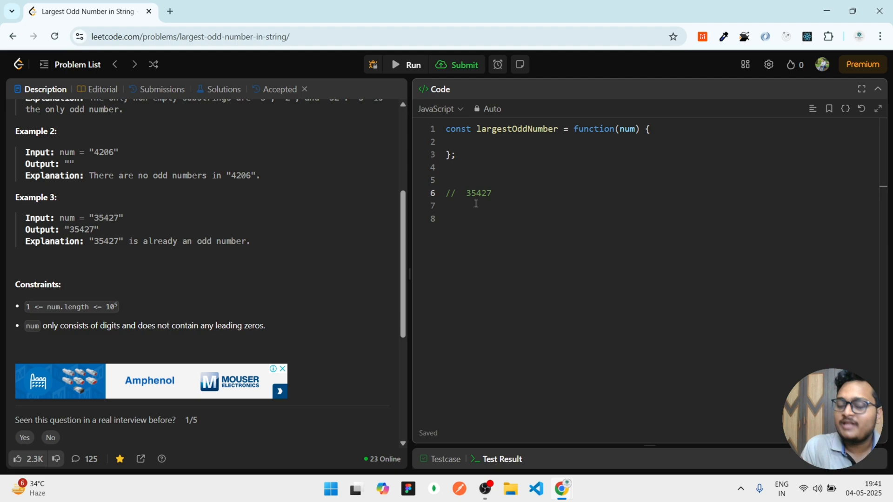
{"action": "double_click", "coordinate": [478, 193]}
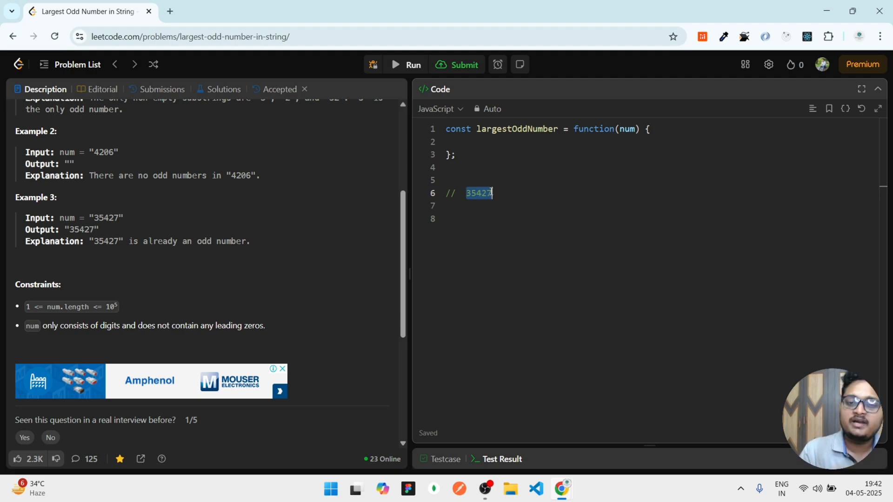
{"action": "left_click", "coordinate": [510, 205]}
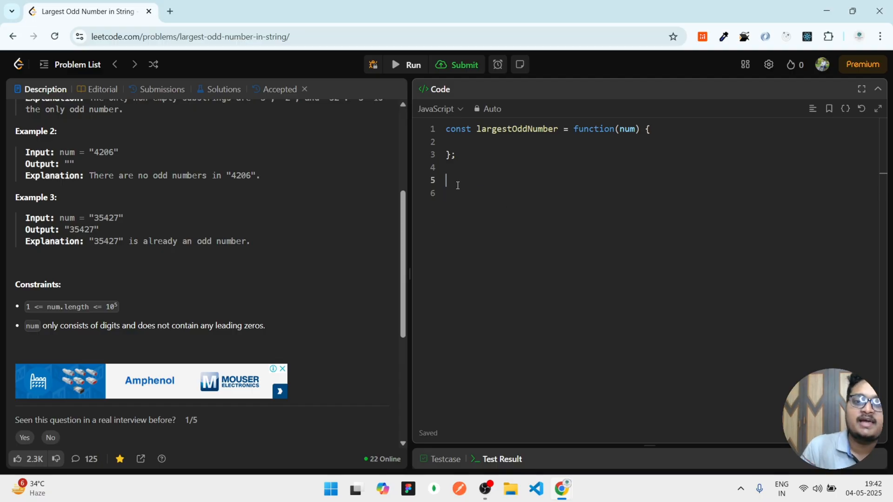
Step: Change the scratch comment to the digits 1 2 3 4 5 6 and highlight digits 1–5
{"action": "scroll", "scroll_direction": "up", "scroll_amount": 3}
{"action": "type", "text": "//"}
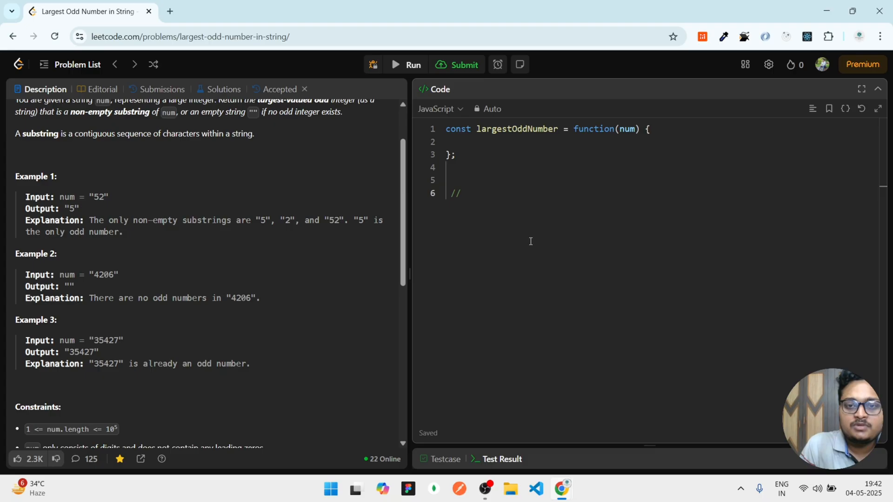
{"action": "type", "text": "1 2 3 4 5 6"}
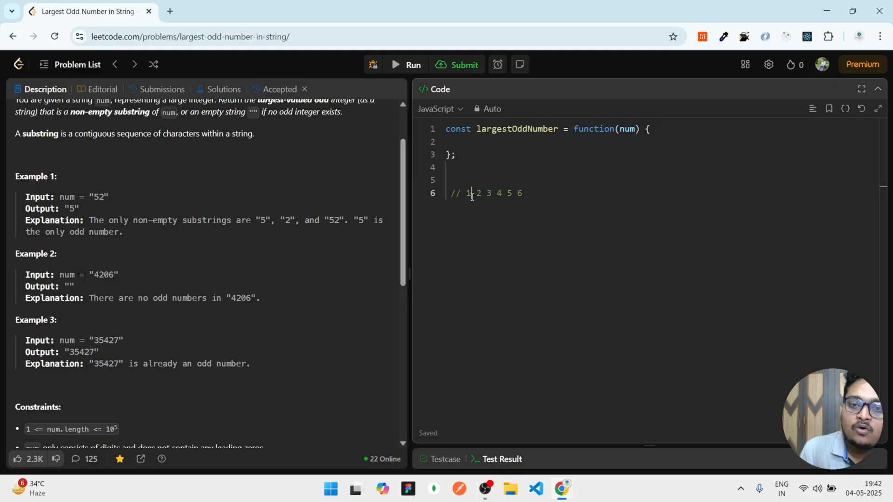
{"action": "double_click", "coordinate": [467, 193]}
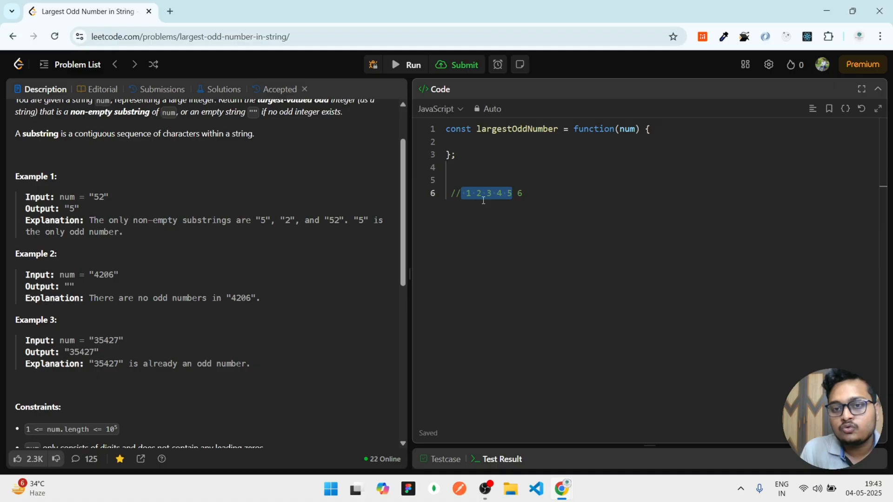
{"action": "left_click", "coordinate": [519, 193]}
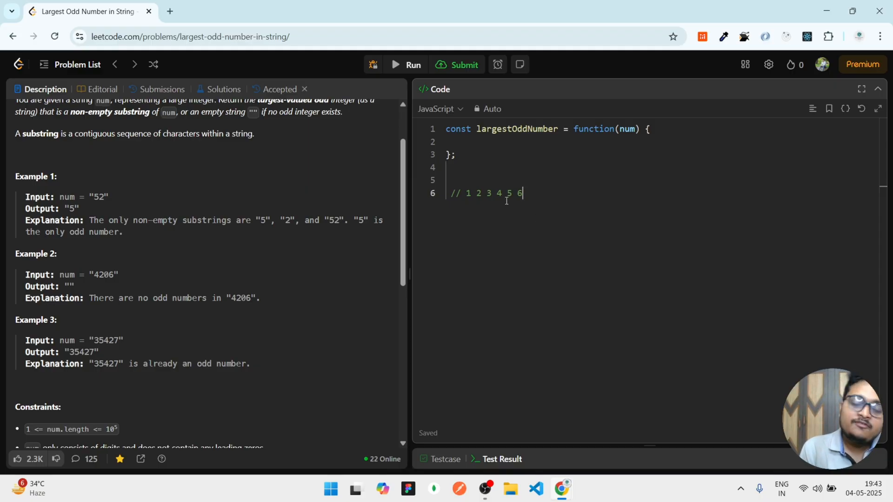
{"action": "mouse_move", "coordinate": [538, 215]}
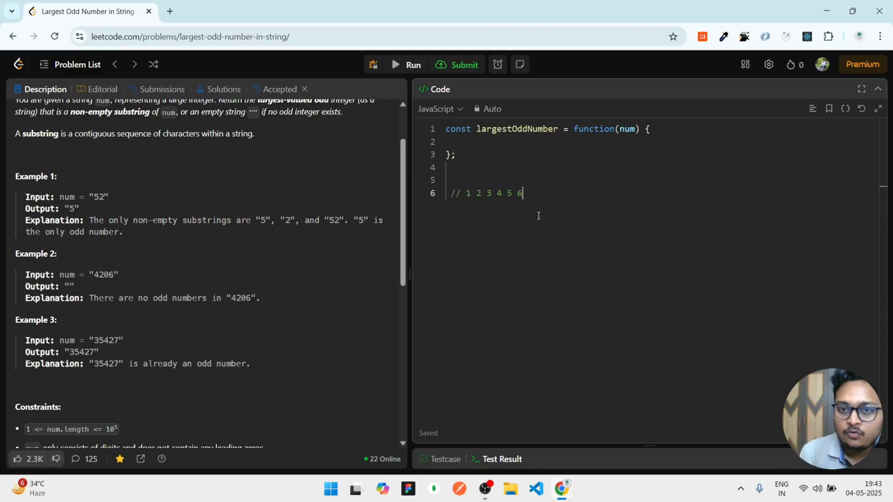
{"action": "double_click", "coordinate": [518, 193]}
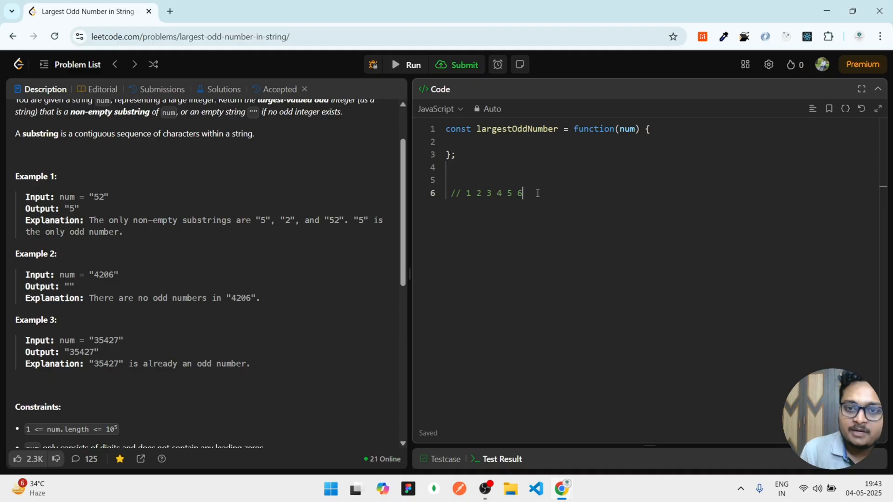
{"action": "double_click", "coordinate": [519, 193]}
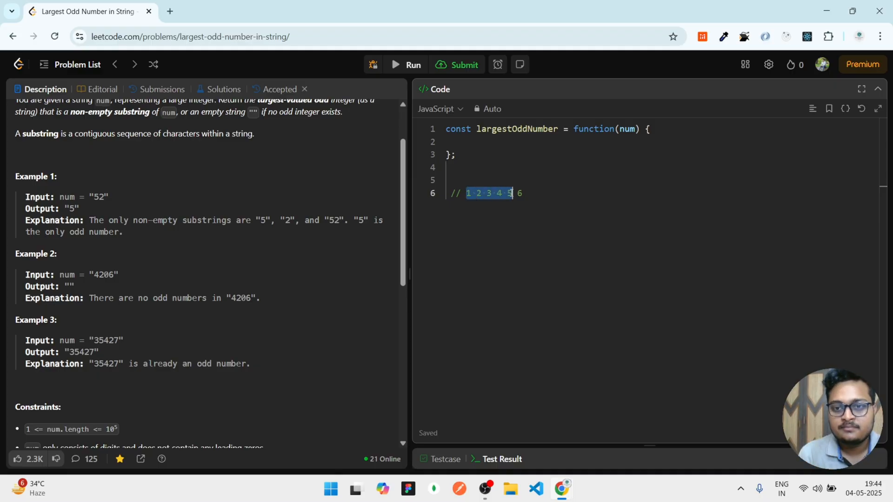
{"action": "mouse_move", "coordinate": [390, 224]}
{"action": "type", "text": "for(let i "}
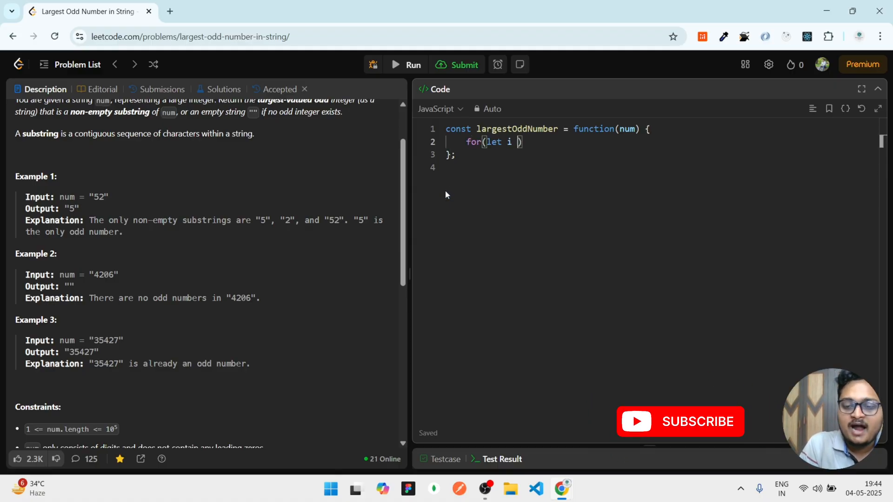
Step: Complete the loop header running i from num.length - 1 down to 0, then start the body
{"action": "type", "text": "= num.length"}
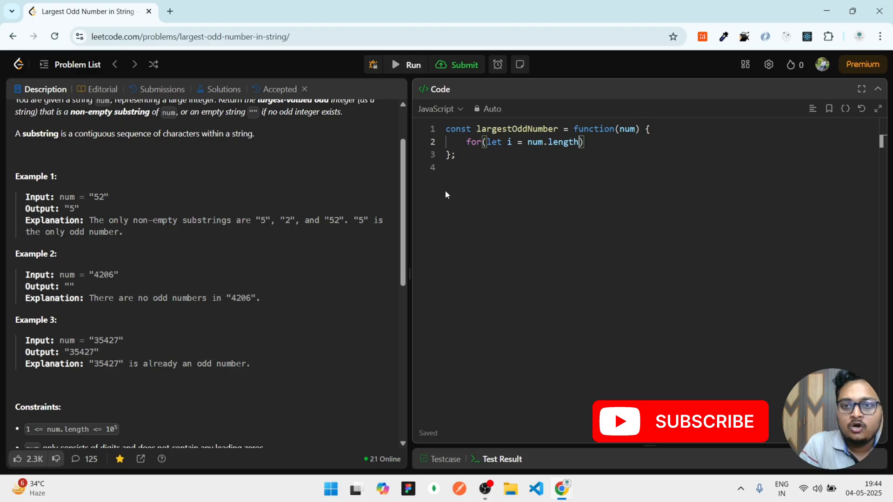
{"action": "type", "text": "- 1)"}
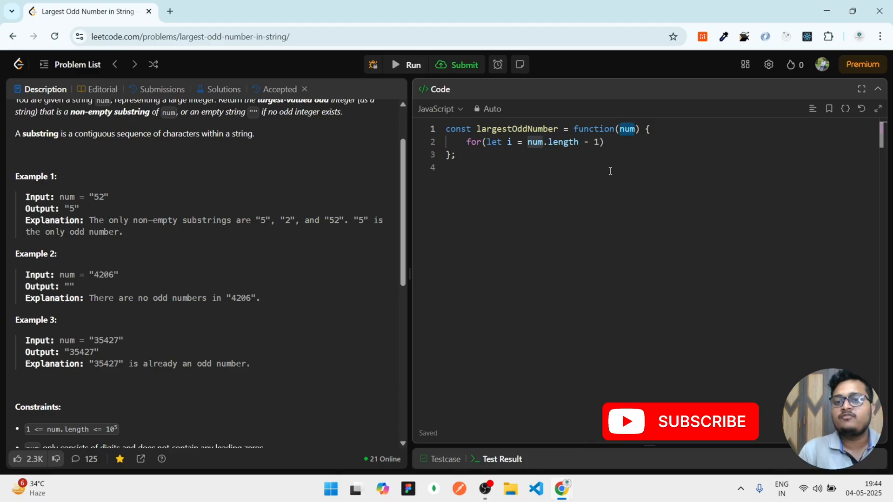
{"action": "type", "text": "; i"}
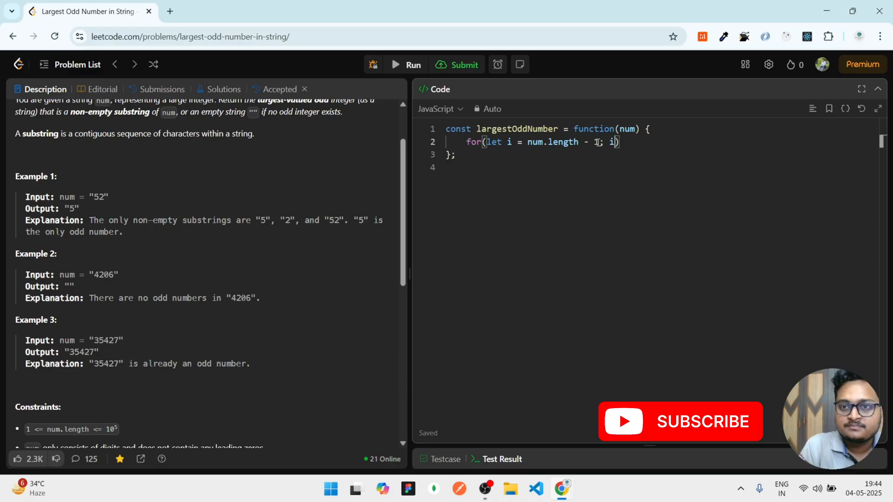
{"action": "type", "text": ">="}
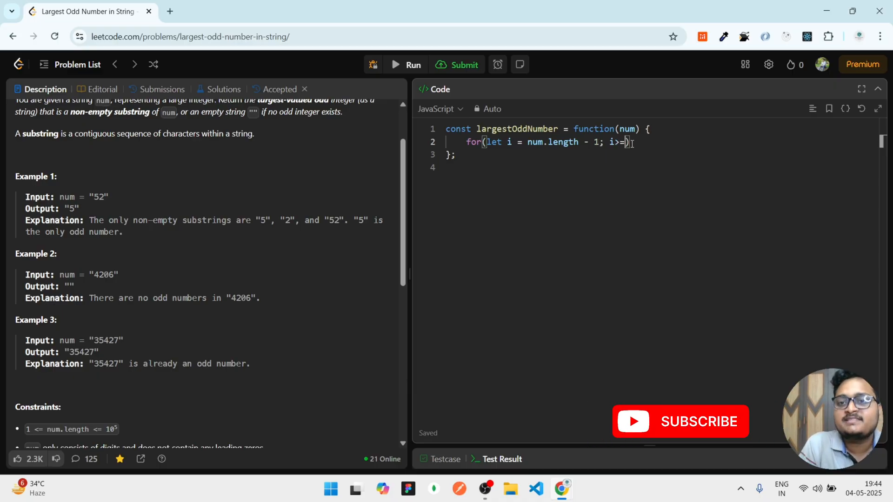
{"action": "type", "text": "0; i--"}
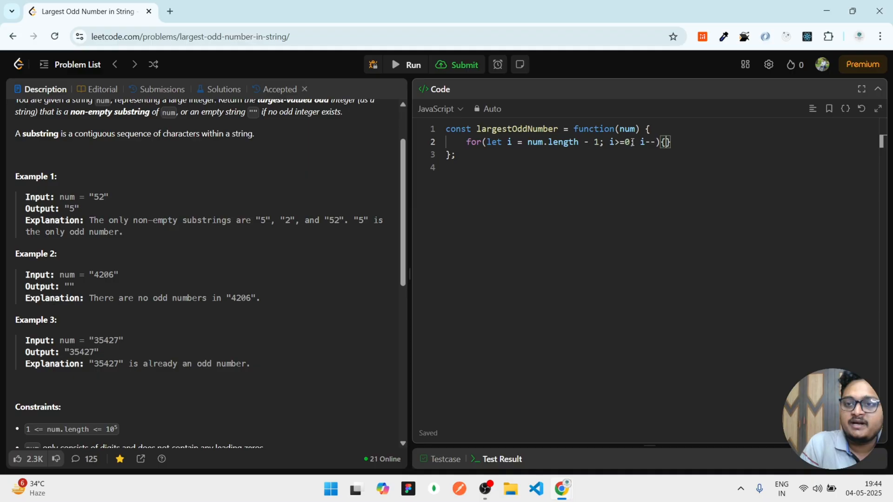
{"action": "key", "text": "Enter"}
{"action": "type", "text": "if(num[i] "}
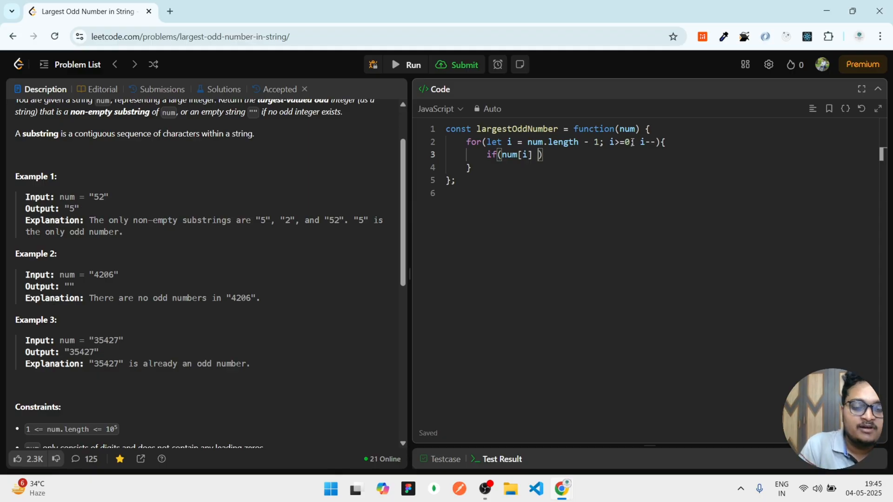
Step: Write the odd-digit check num[i] % 2 === 1 returning num.slice(0, i+1)
{"action": "type", "text": "% 2 === 1"}
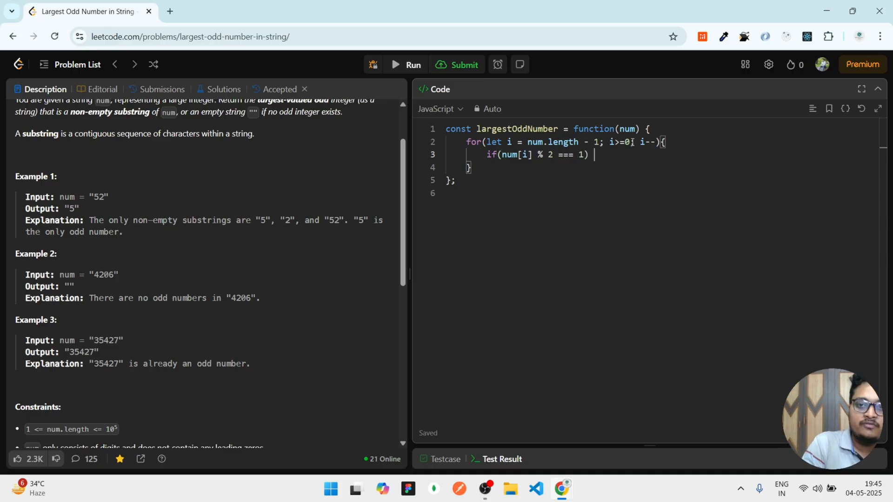
{"action": "type", "text": "return num."}
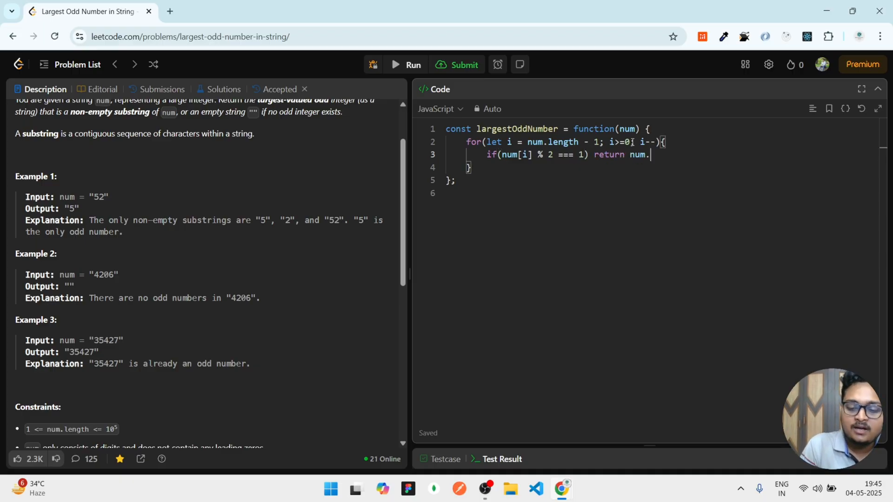
{"action": "type", "text": "slice()"}
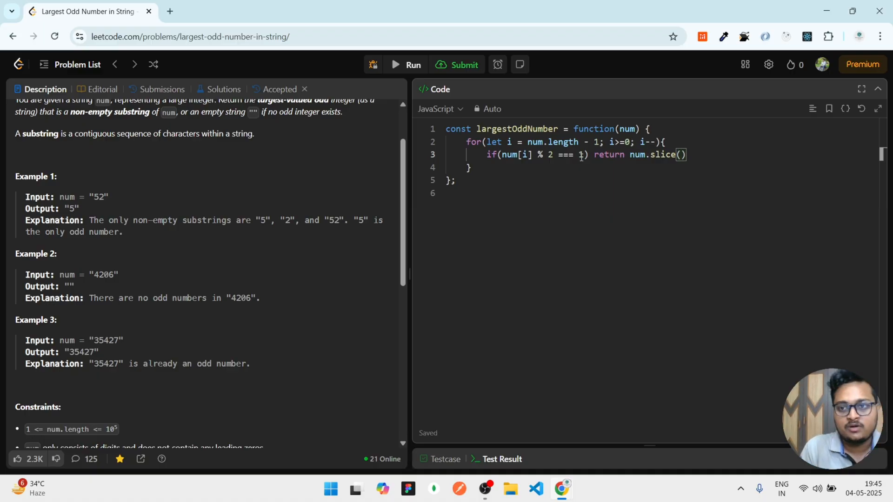
{"action": "type", "text": "0,"}
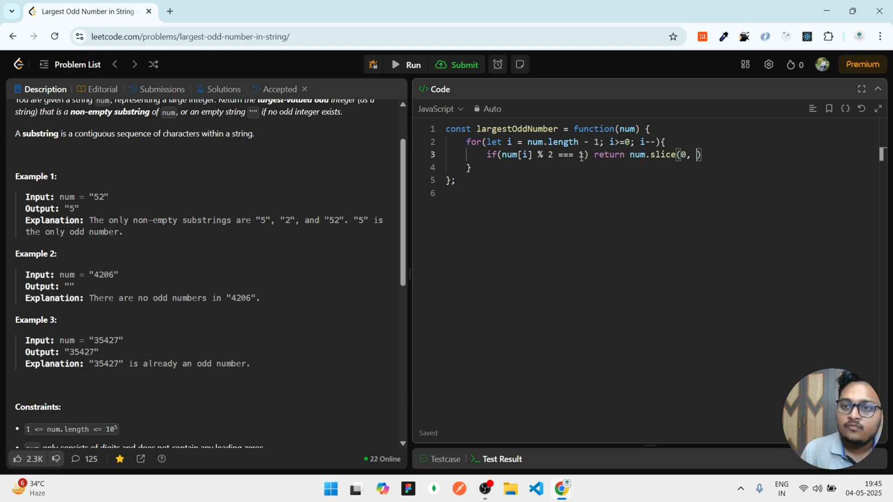
{"action": "type", "text": "i+1"}
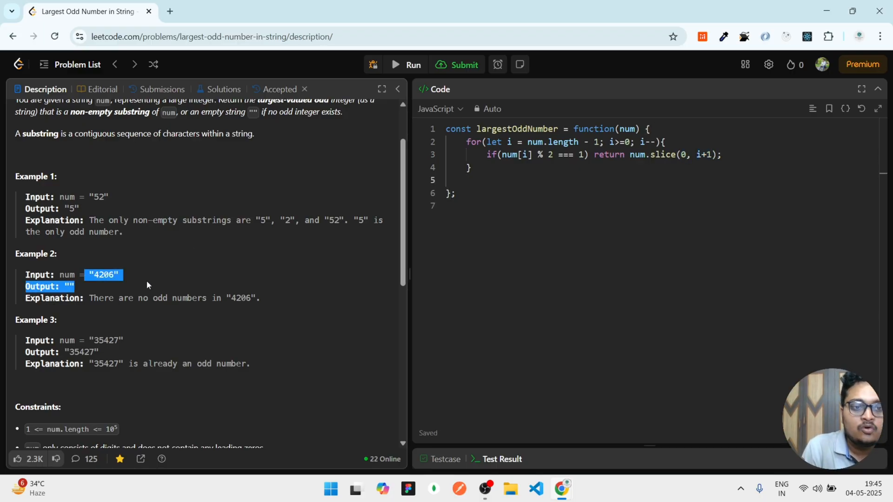
Step: Add the fallback return "", then run and submit the solution for an Accepted verdict
{"action": "type", "text": "return \"\";"}
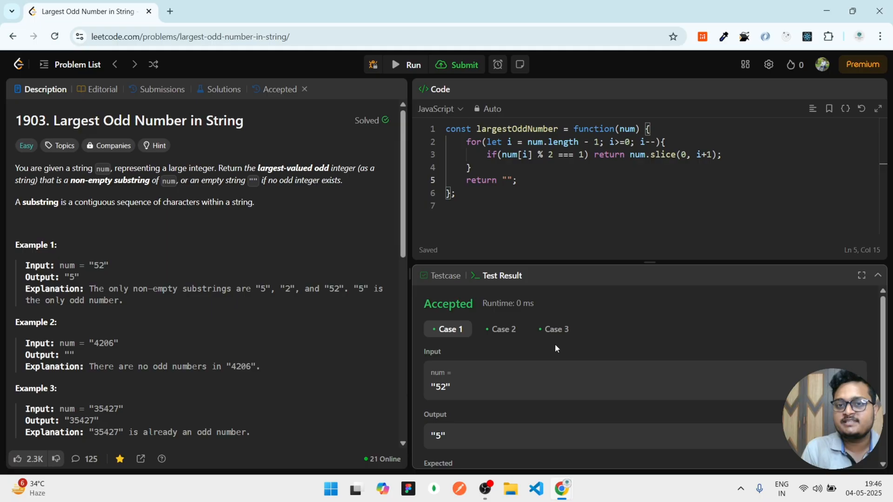
{"action": "left_click", "coordinate": [462, 65]}
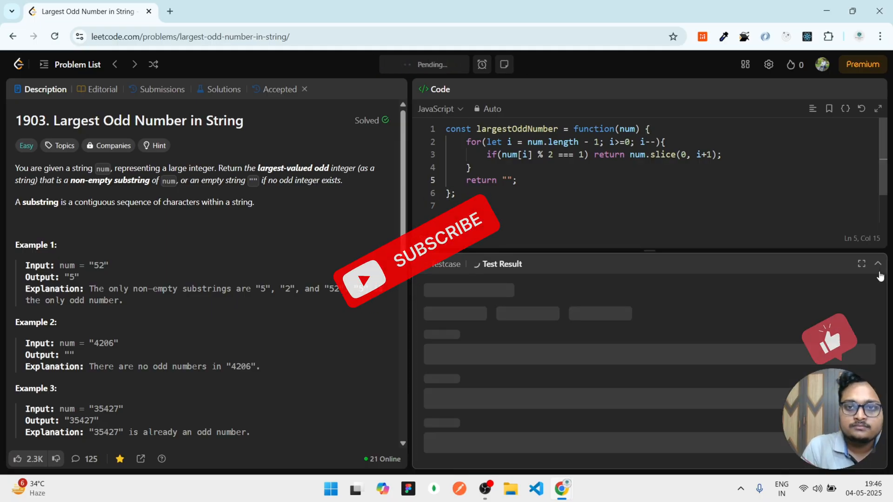
{"action": "left_click", "coordinate": [456, 64]}
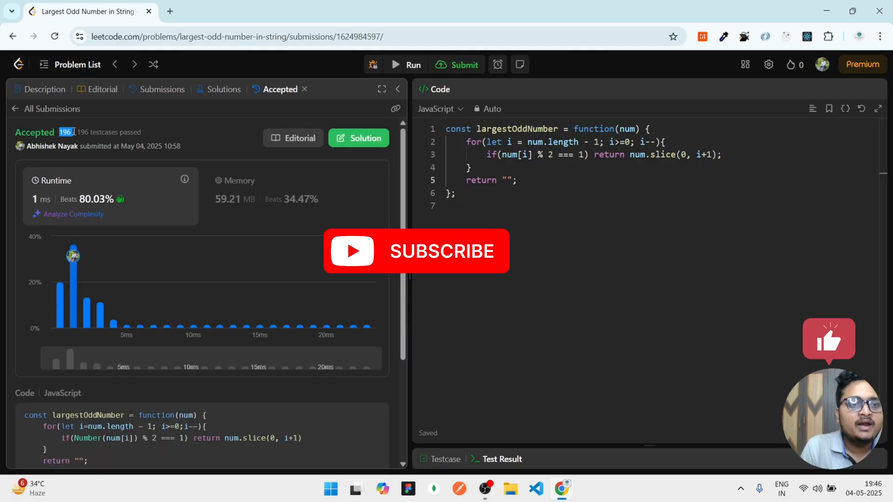